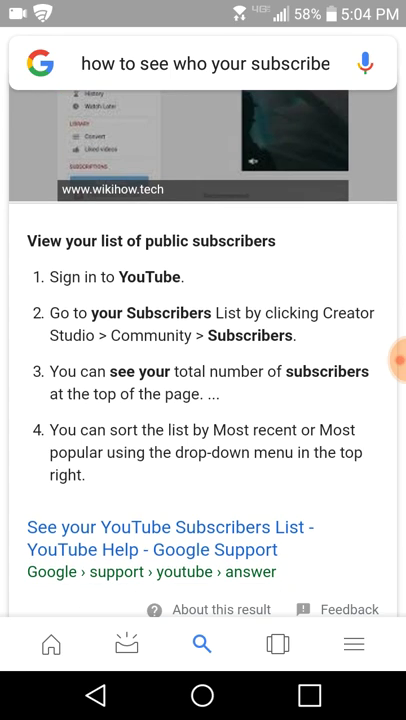
Open the 'See your YouTube Subscribers List' help article and reach the public-subscribers steps
click(170, 538)
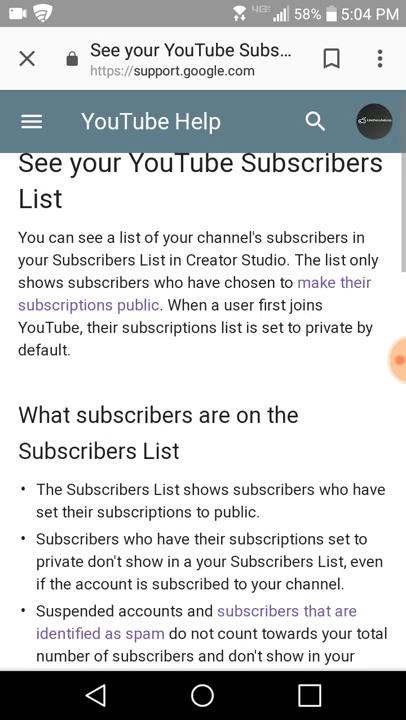
scroll(down, 3)
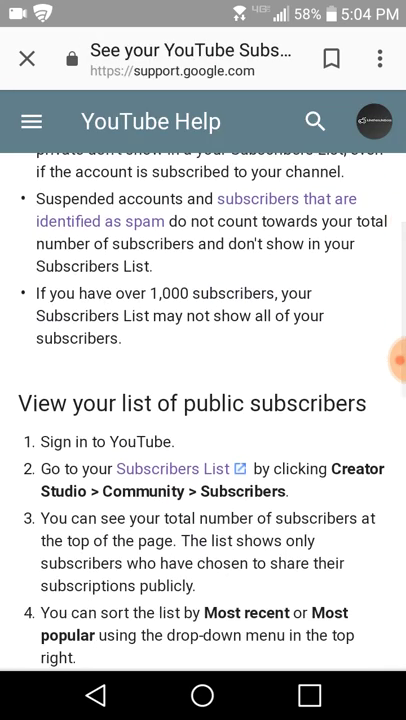
Follow the article's link into Creator Studio's Live Streaming Events page
click(176, 468)
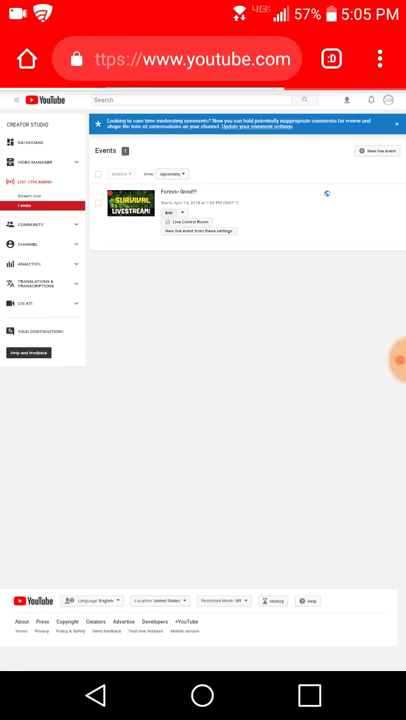
Open the Fortnite Grind!!! event settings and start a thumbnail upload from Documents
click(190, 192)
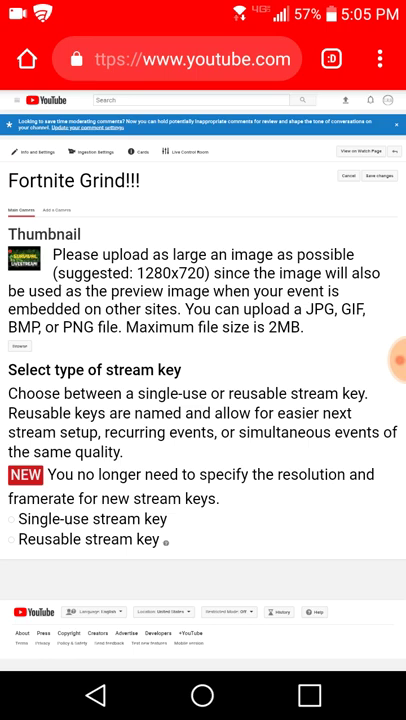
click(20, 346)
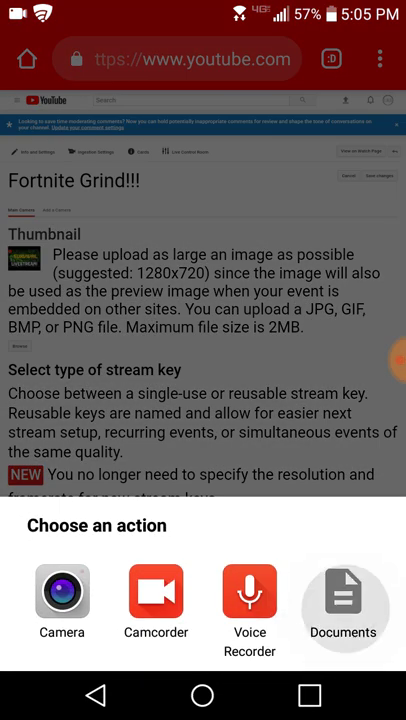
click(344, 590)
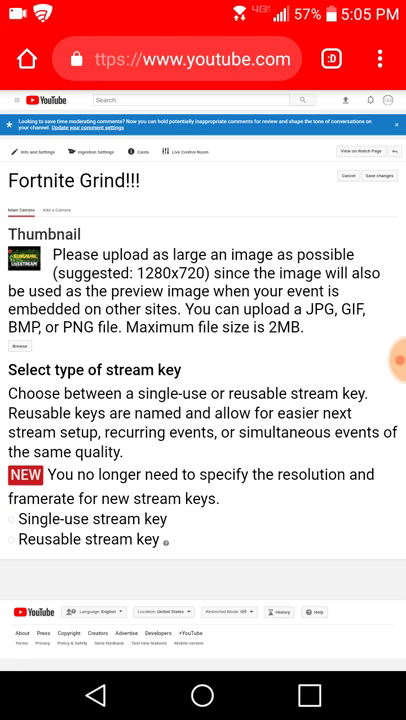
Search Google Images for 'fortnite season 5' and browse the results
click(180, 60)
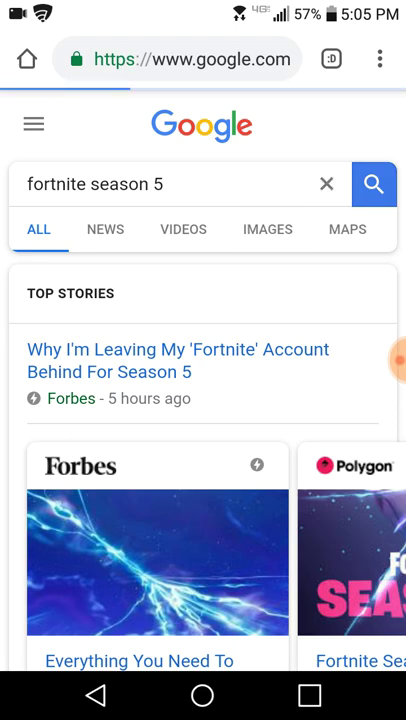
click(268, 228)
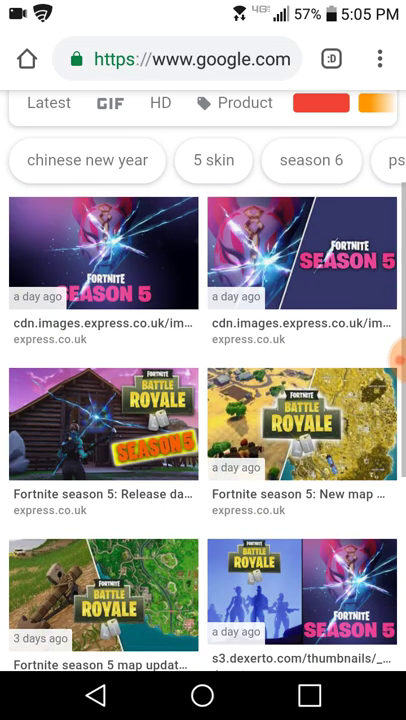
scroll(down, 3)
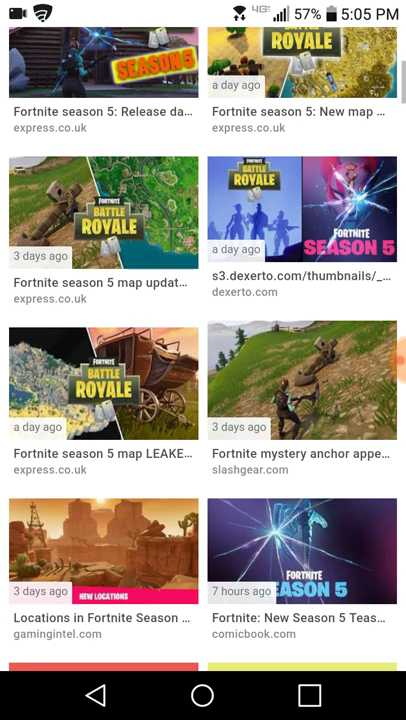
scroll(down, 3)
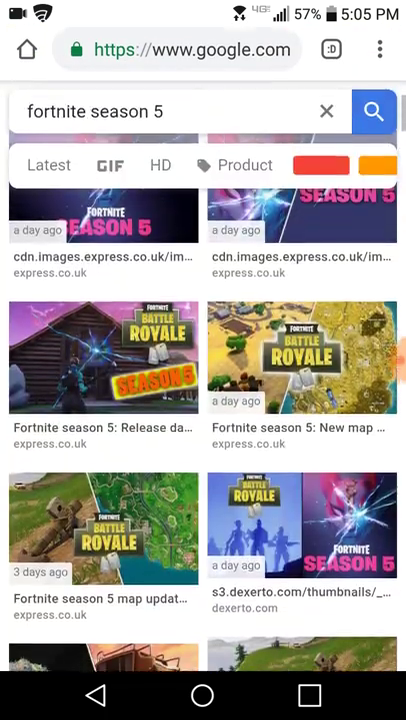
scroll(up, 3)
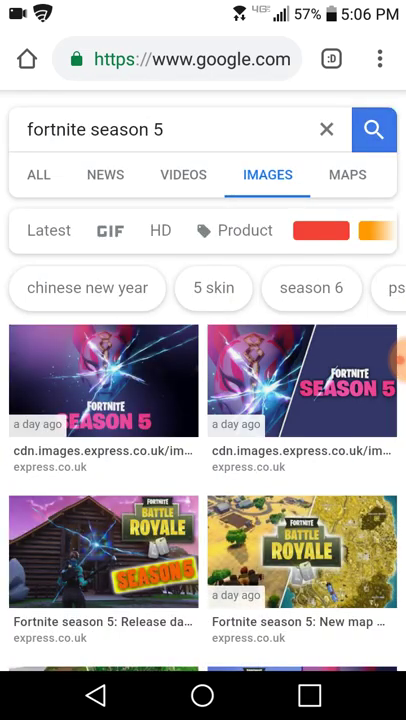
Download the first Fortnite Season 5 image result
click(104, 380)
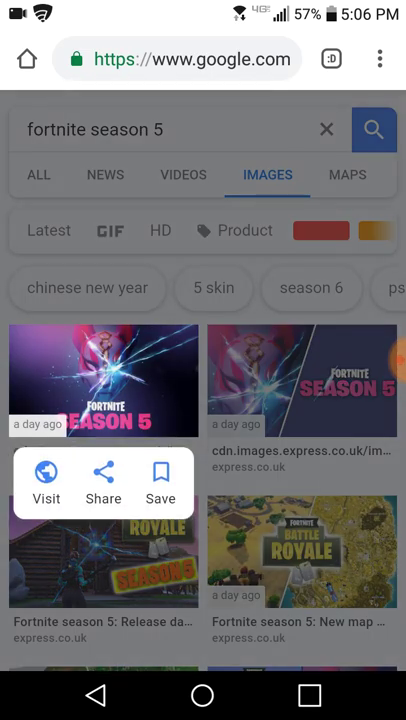
click(104, 380)
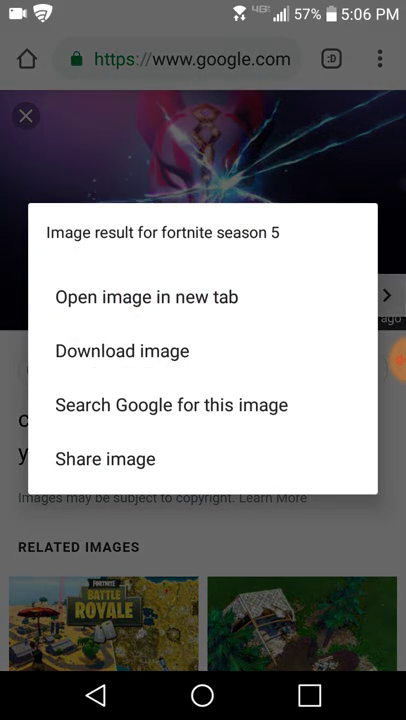
click(122, 350)
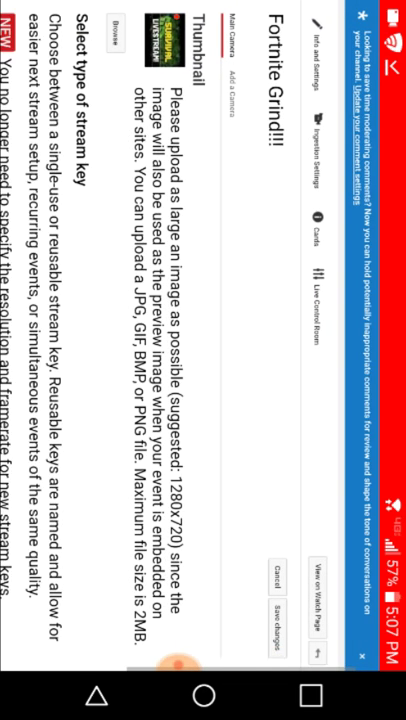
Start choosing a new Fortnite Grind!!! thumbnail, showing the image source options
click(116, 38)
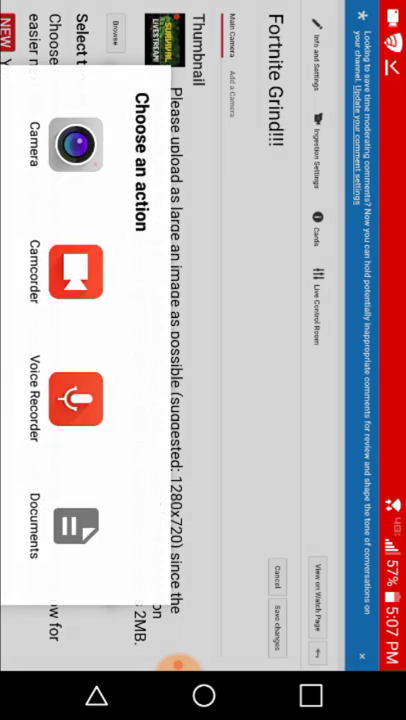